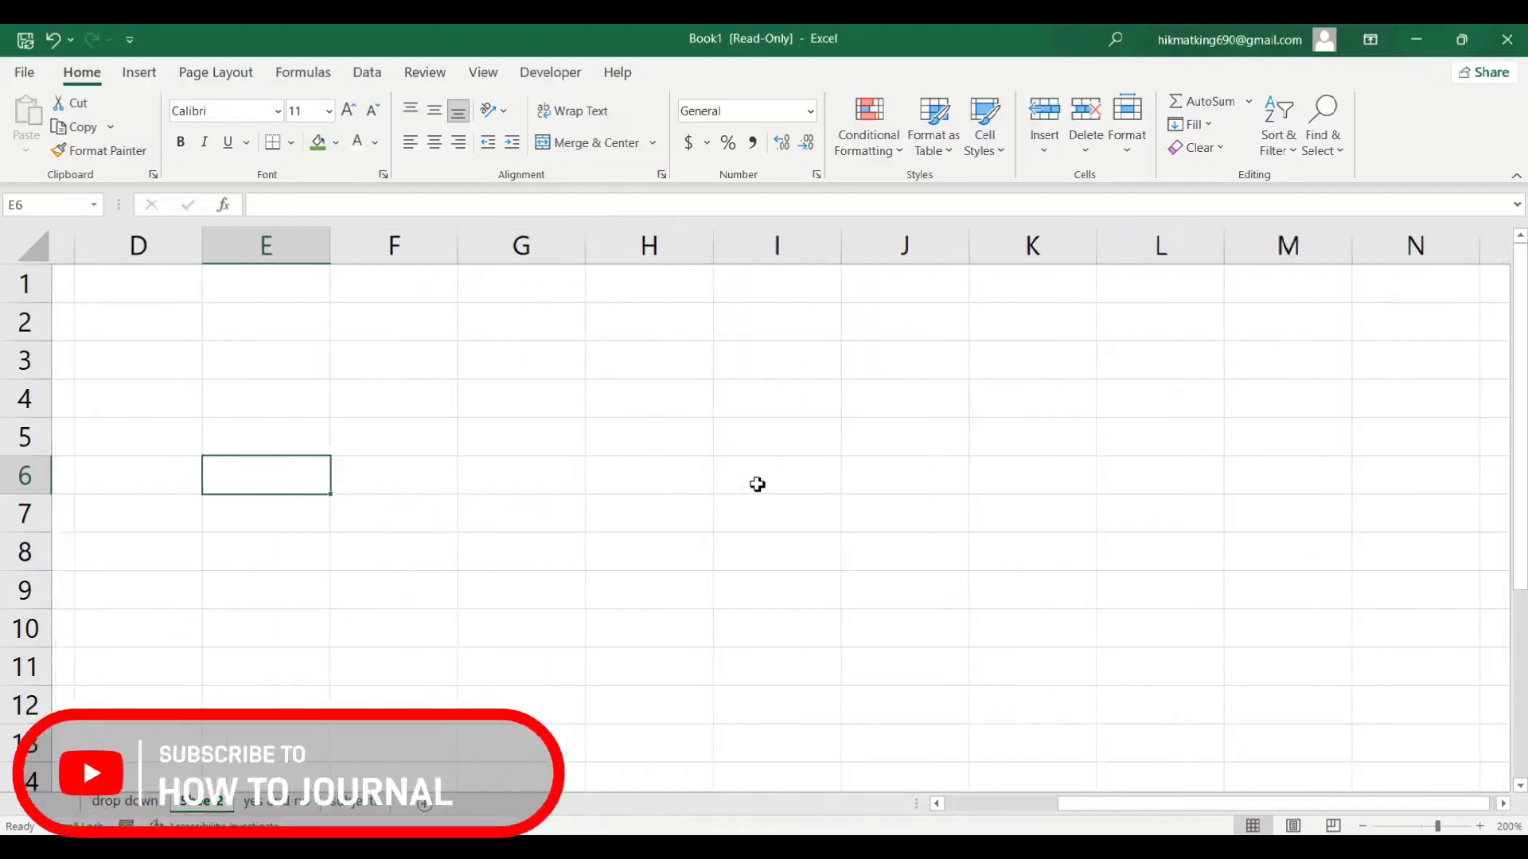
Step: Search Windows for 'on screen' to find the On-Screen Keyboard app
scroll(left, 3)
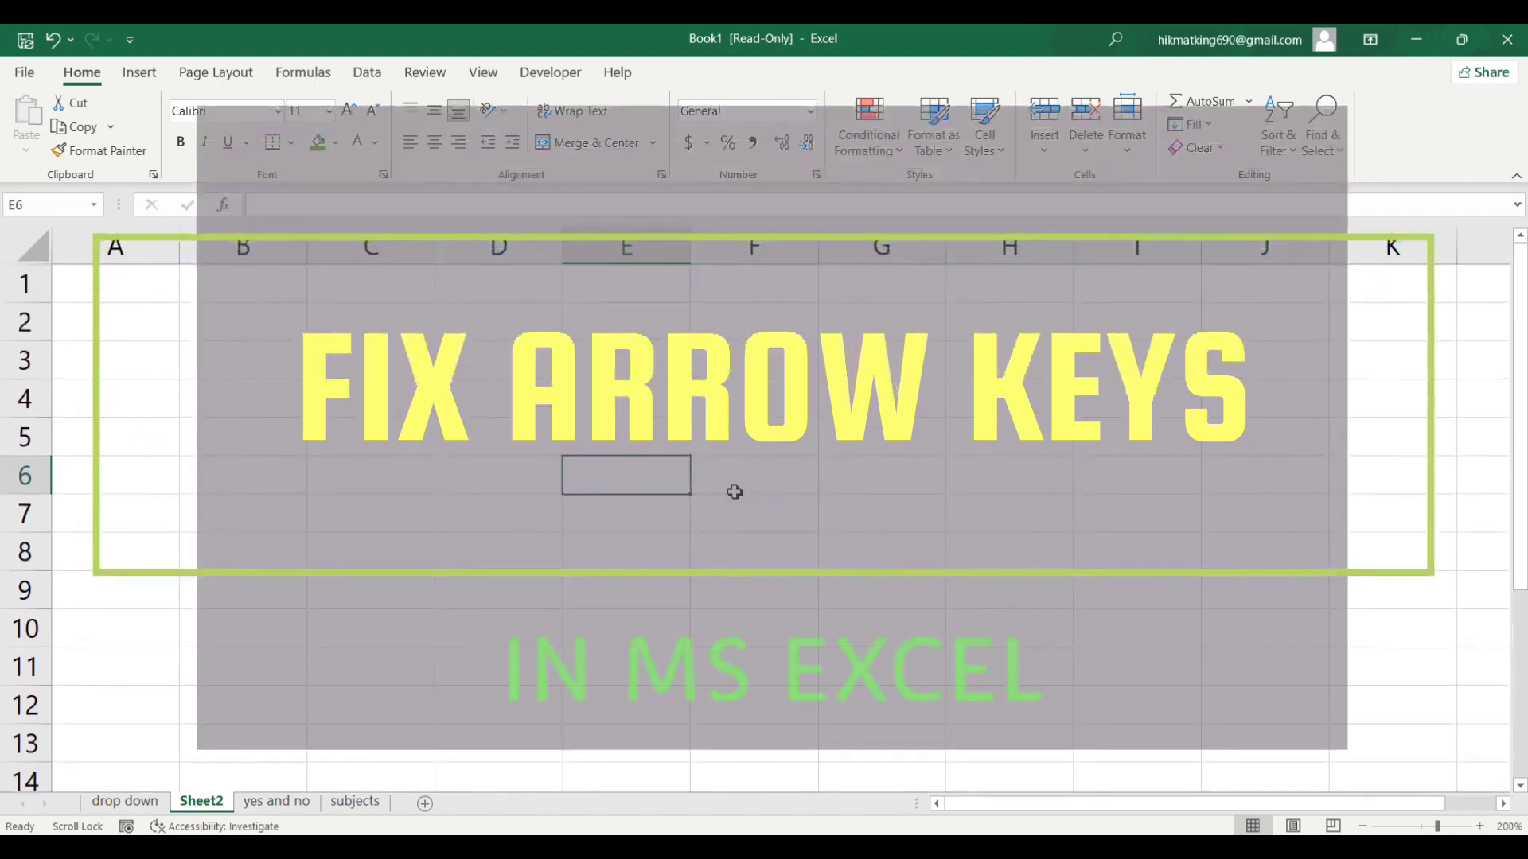
mouse_move(624, 477)
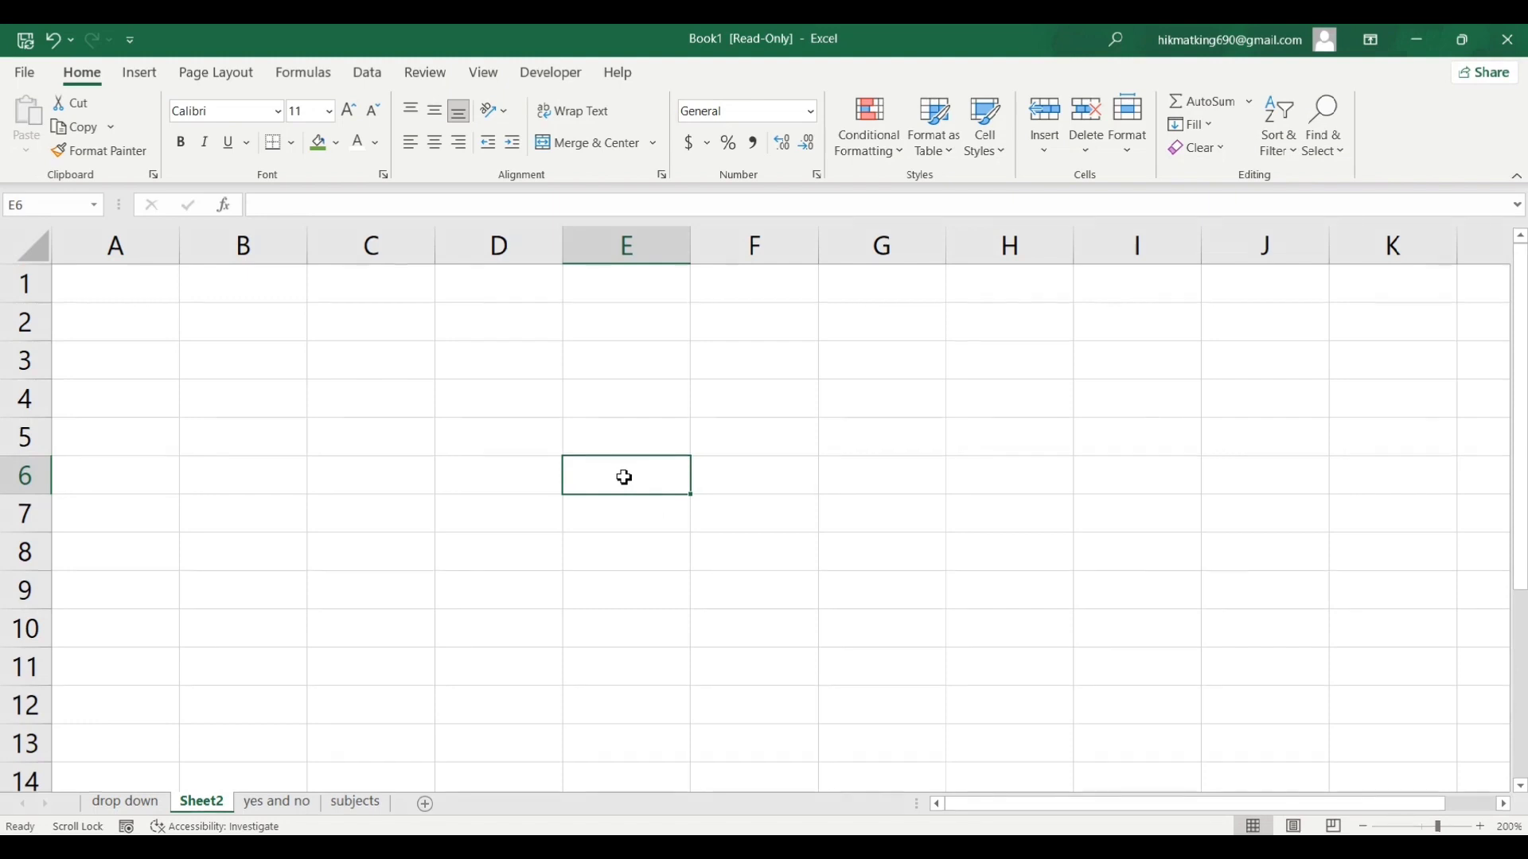
mouse_move(781, 529)
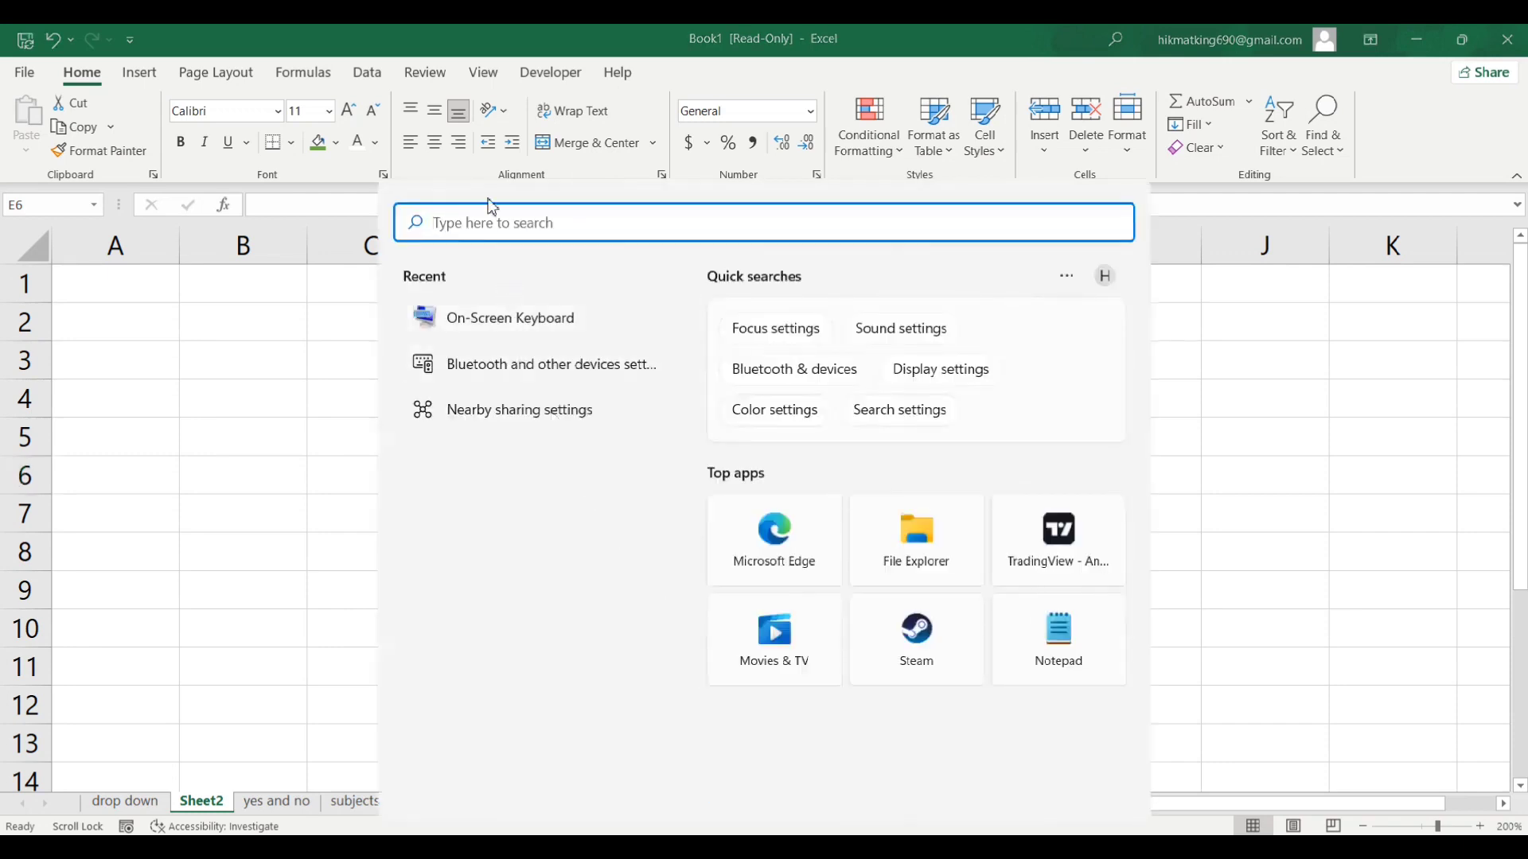
text(o)
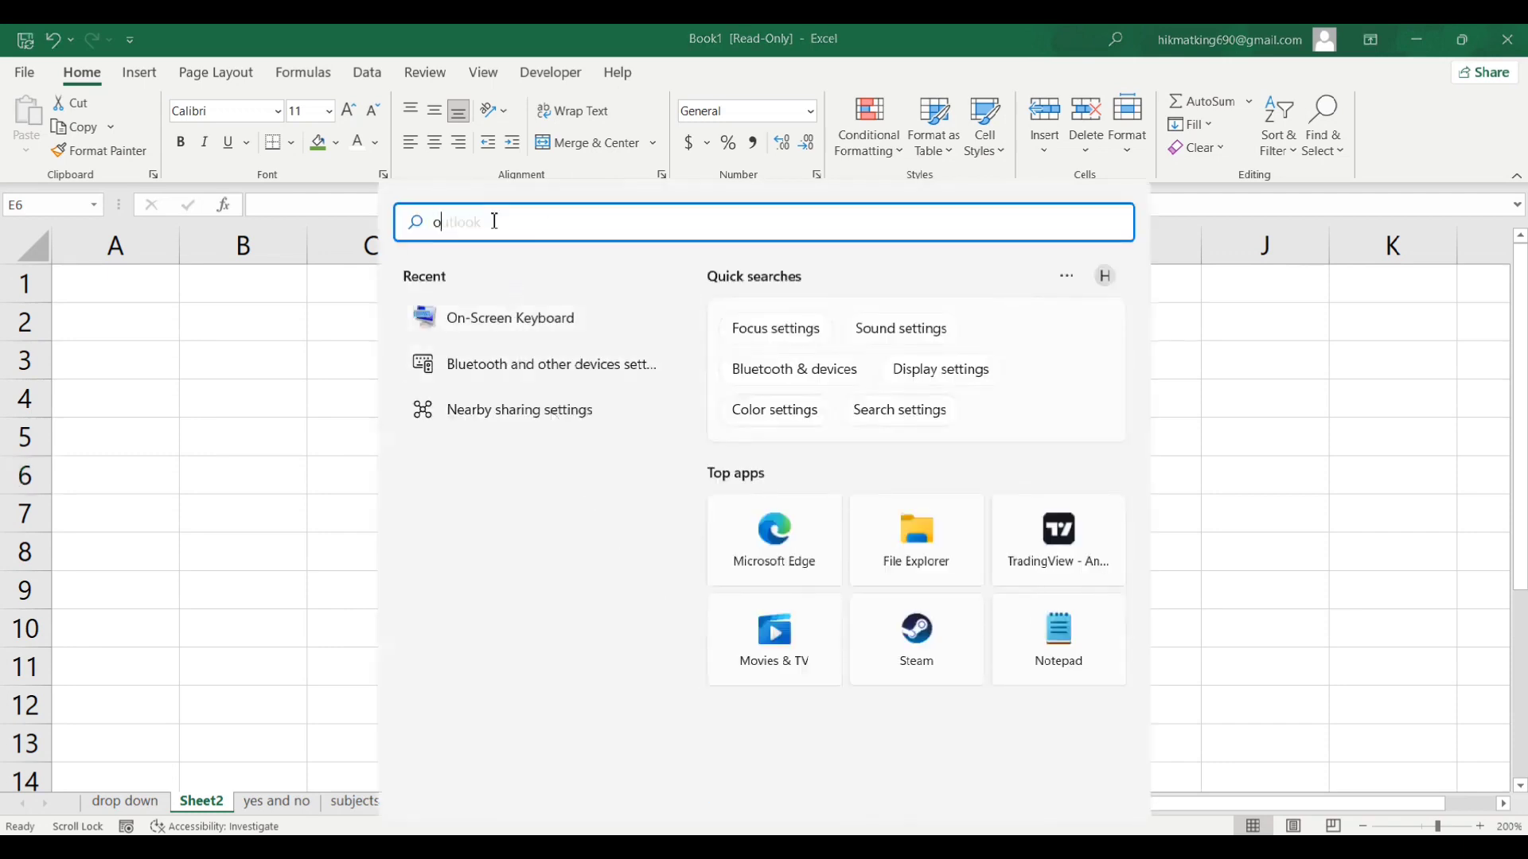
text(on screen)
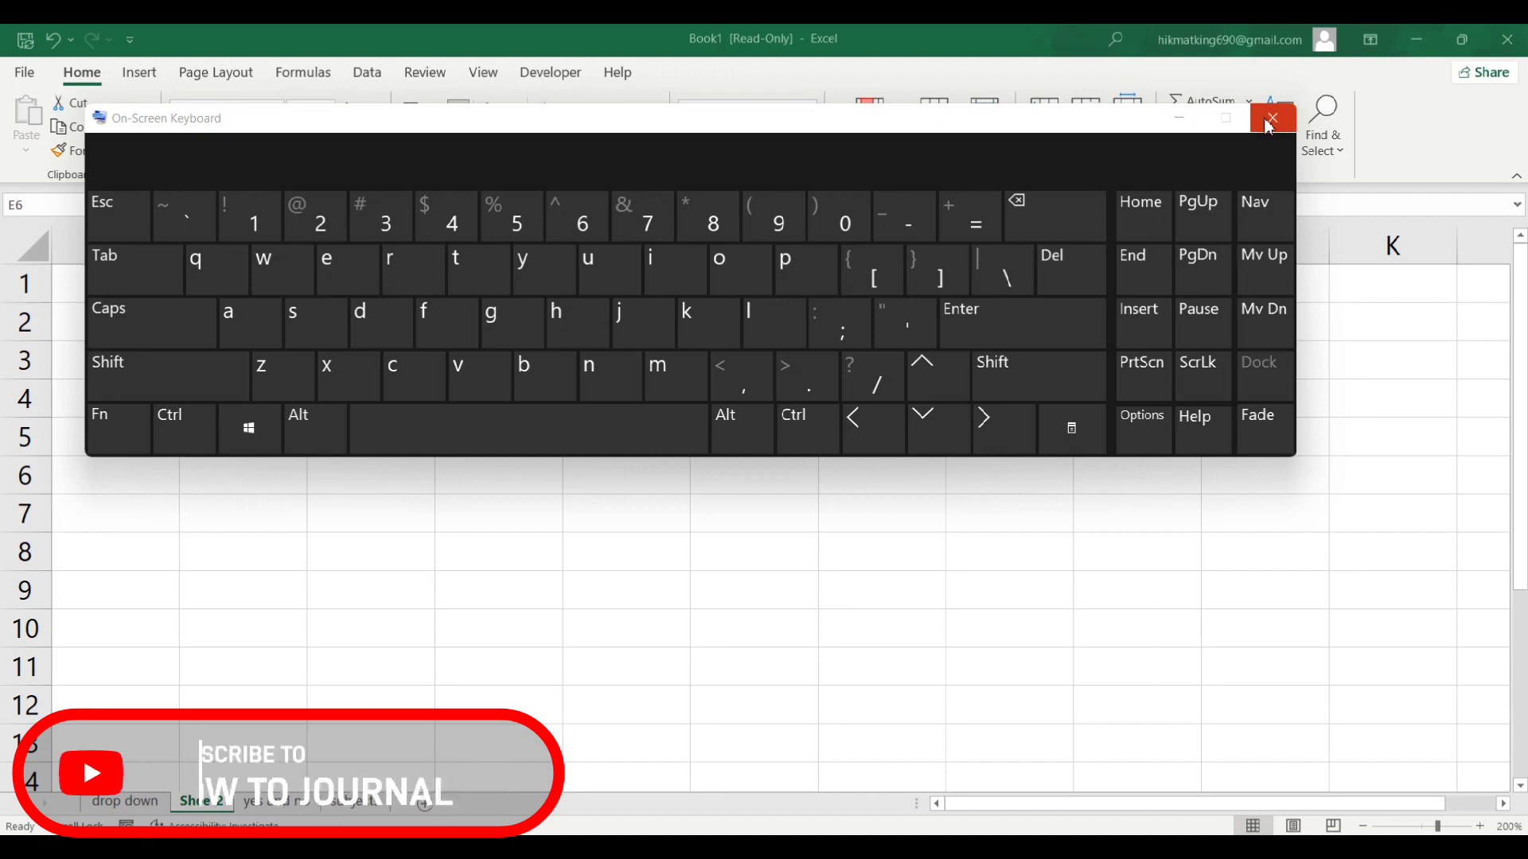
Step: Close the On-Screen Keyboard after turning Scroll Lock off
click(1271, 118)
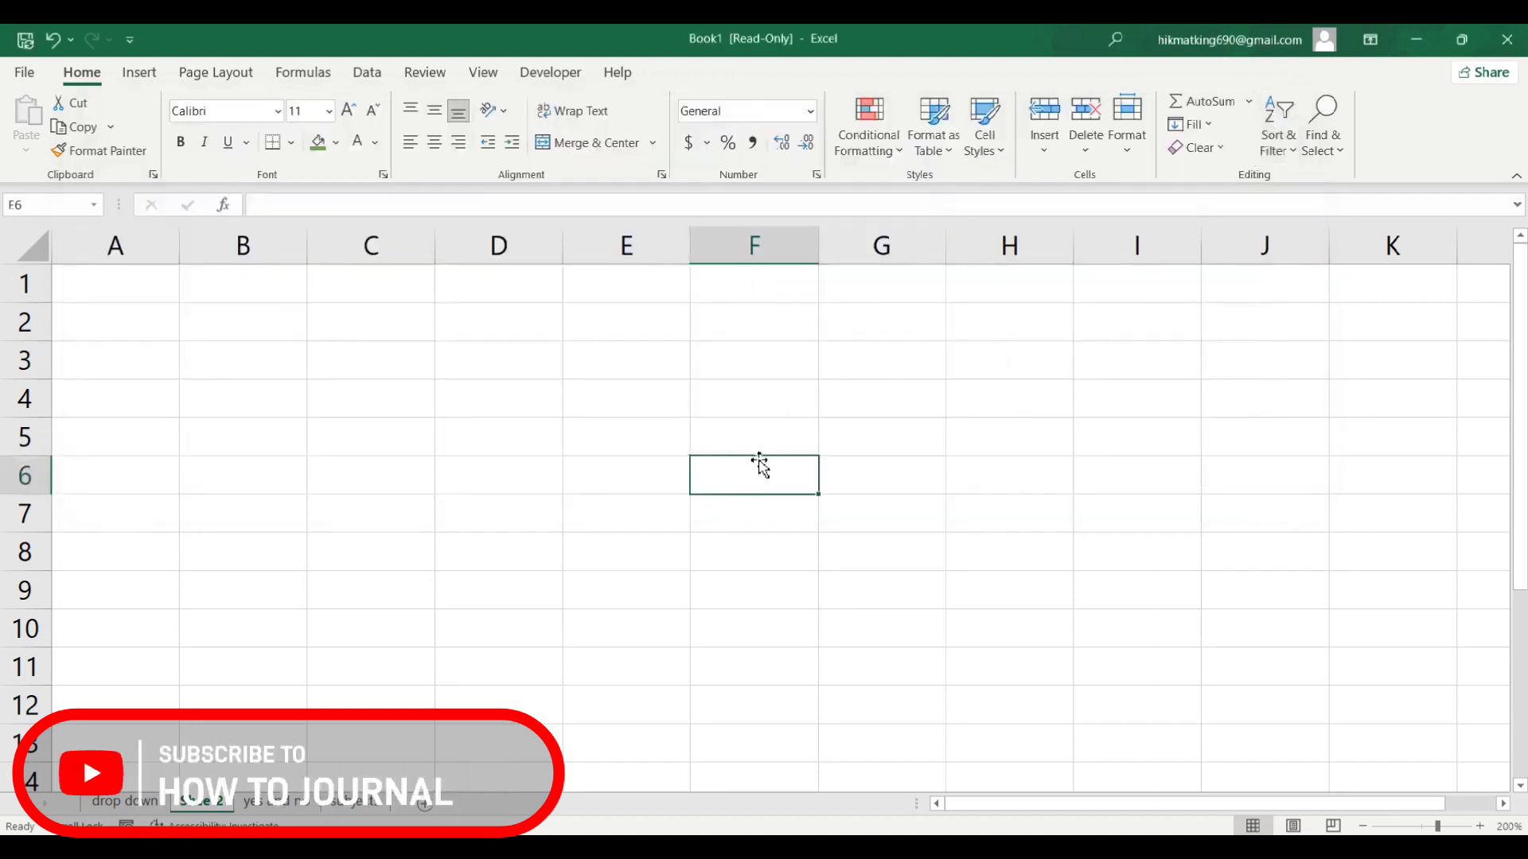
Step: Move the active cell through C6 and D4 to E4, confirming cell-by-cell movement
click(370, 475)
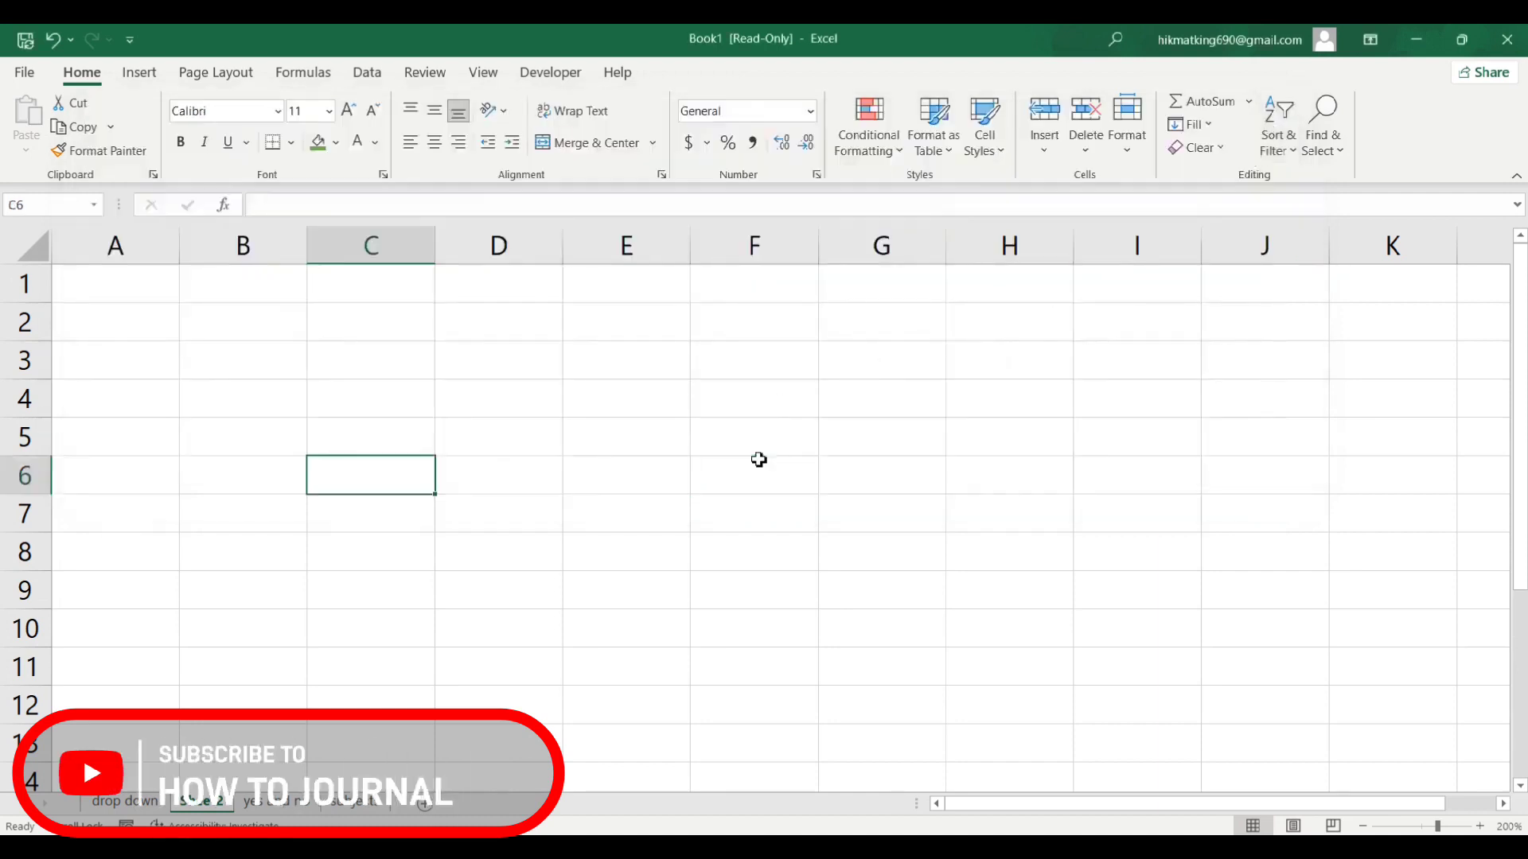
click(880, 551)
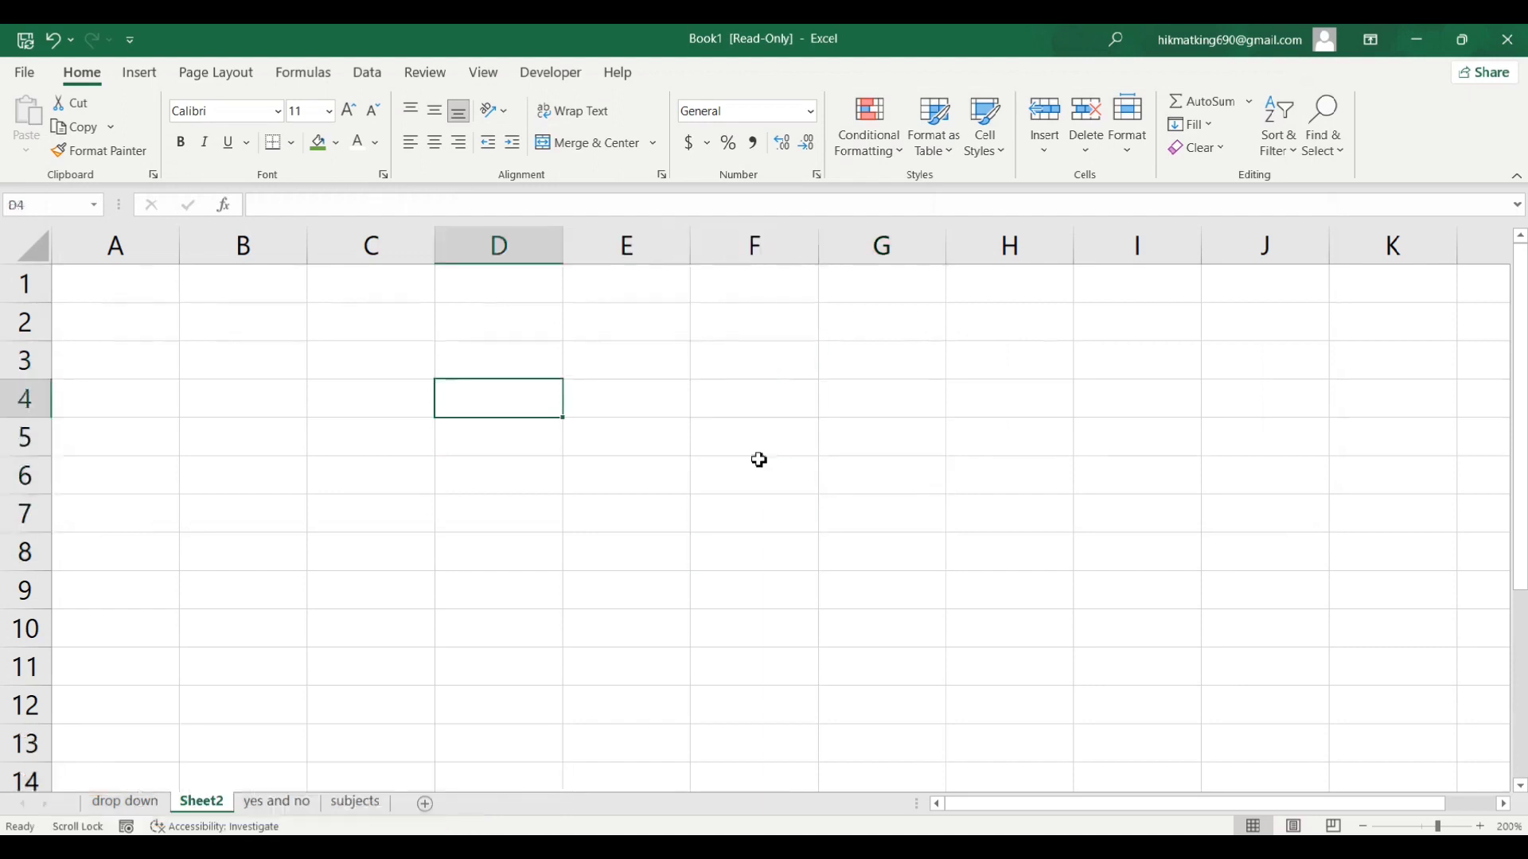
click(626, 398)
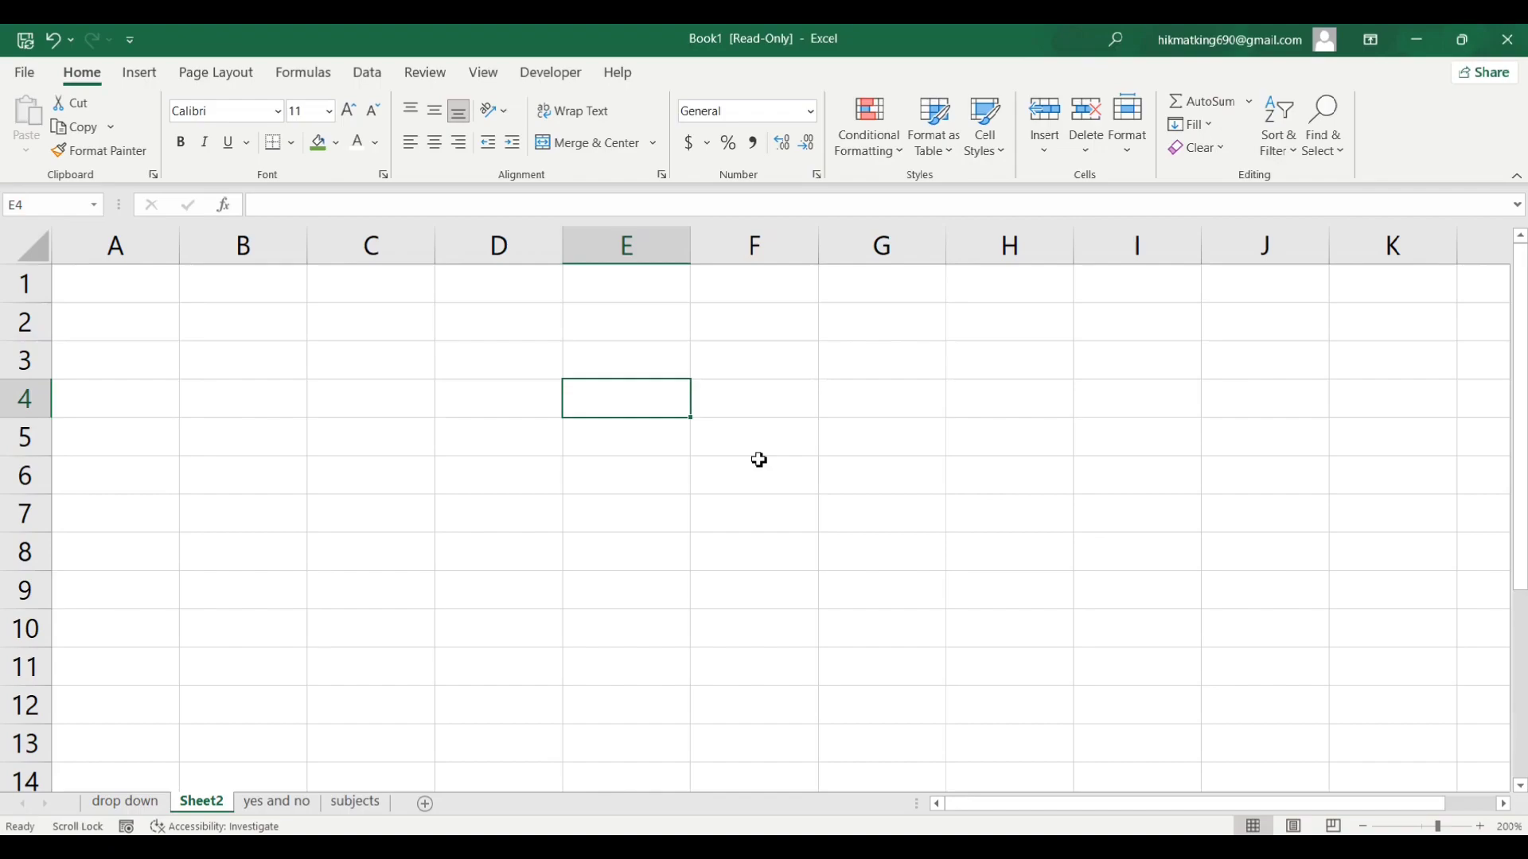